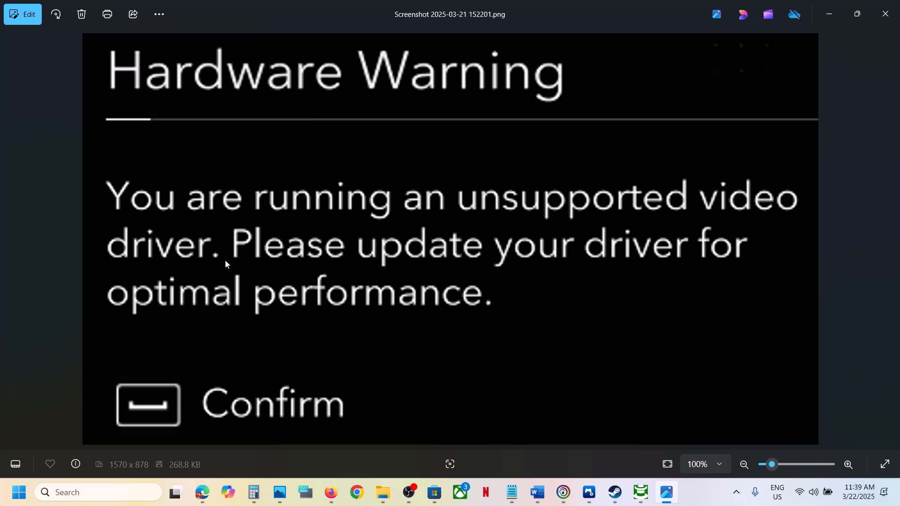
pyautogui.moveTo(225, 301)
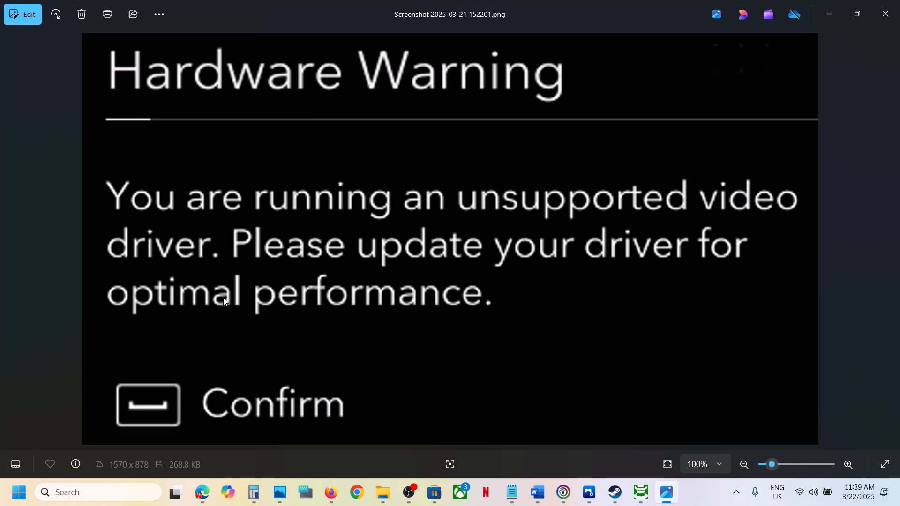
pyautogui.moveTo(651, 367)
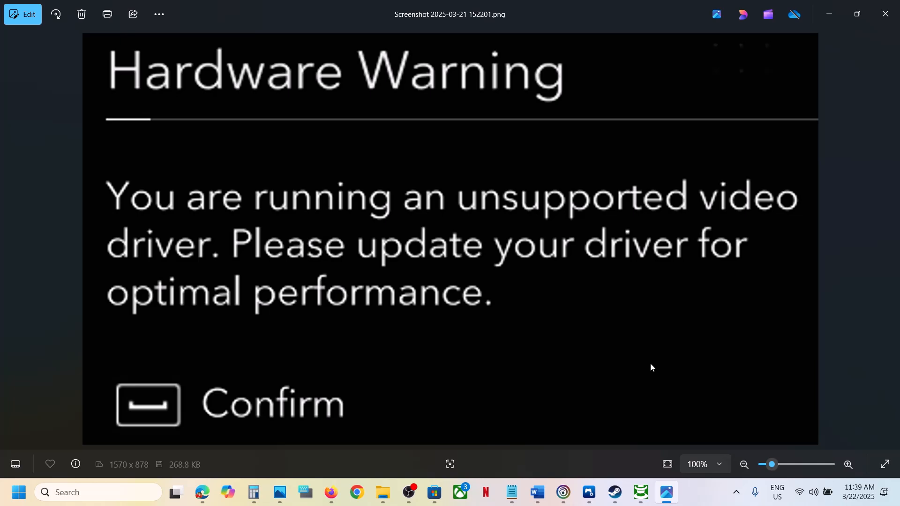
pyautogui.moveTo(537, 492)
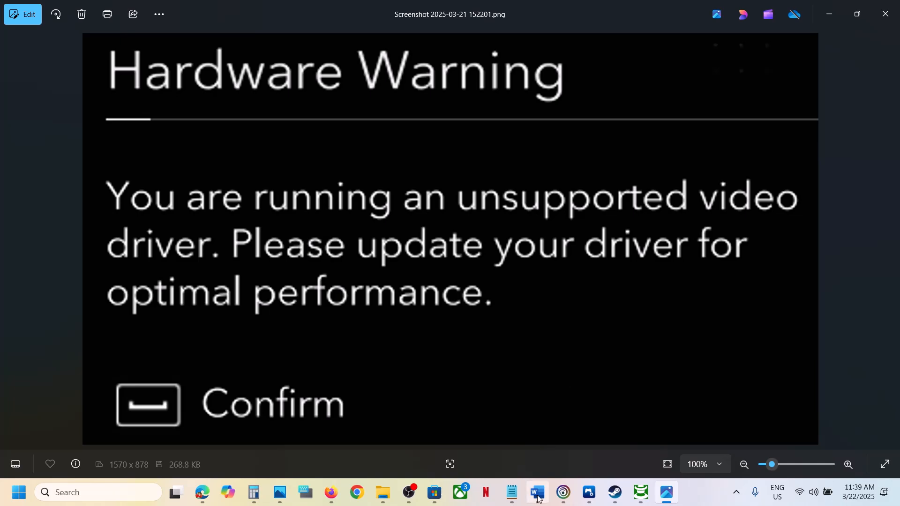
# Step: Bring up the Word notes and select the NVIDIA drivers URL line
pyautogui.click(536, 497)
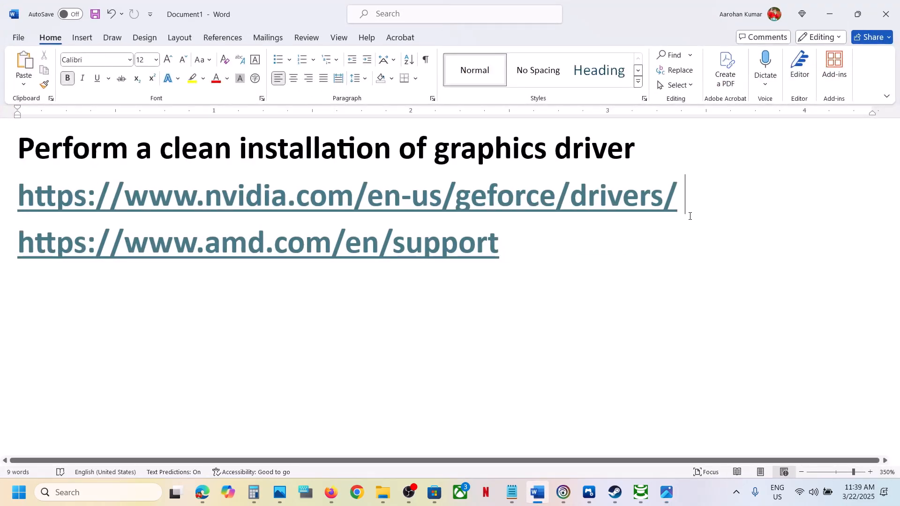
pyautogui.tripleClick(344, 195)
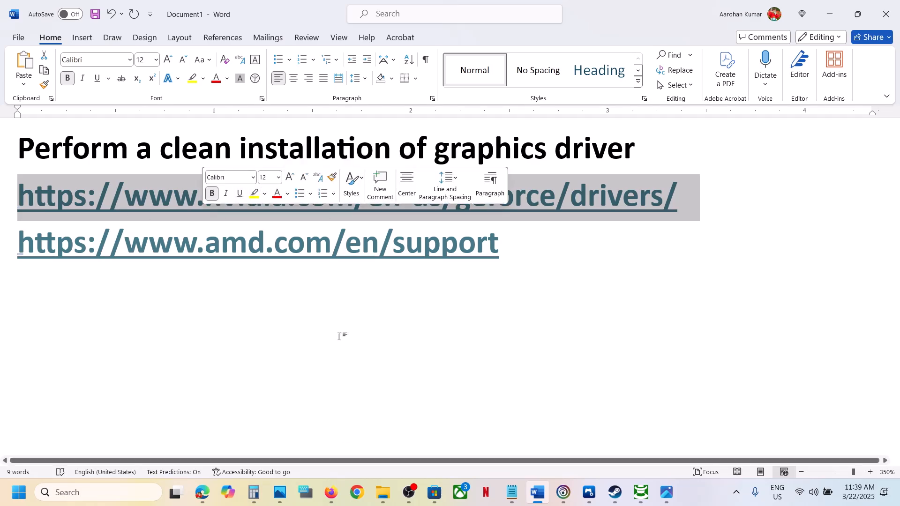
# Step: Run NVIDIA's manual driver search for the RTX 3050 Laptop GPU on Windows 11
pyautogui.click(356, 492)
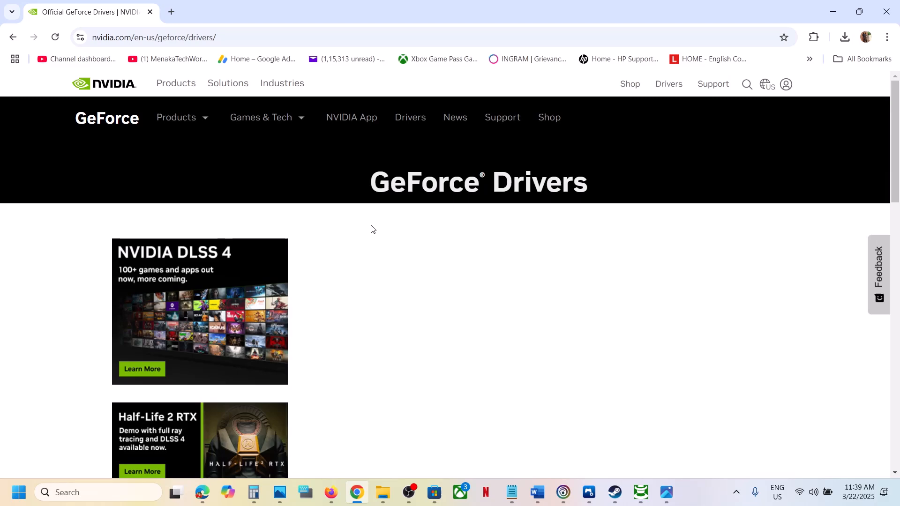
pyautogui.scroll(-3)
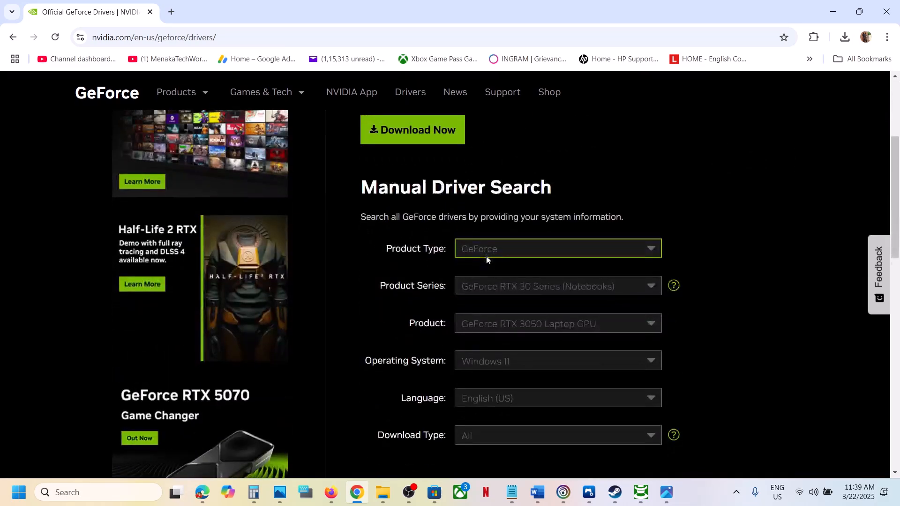
pyautogui.scroll(-3)
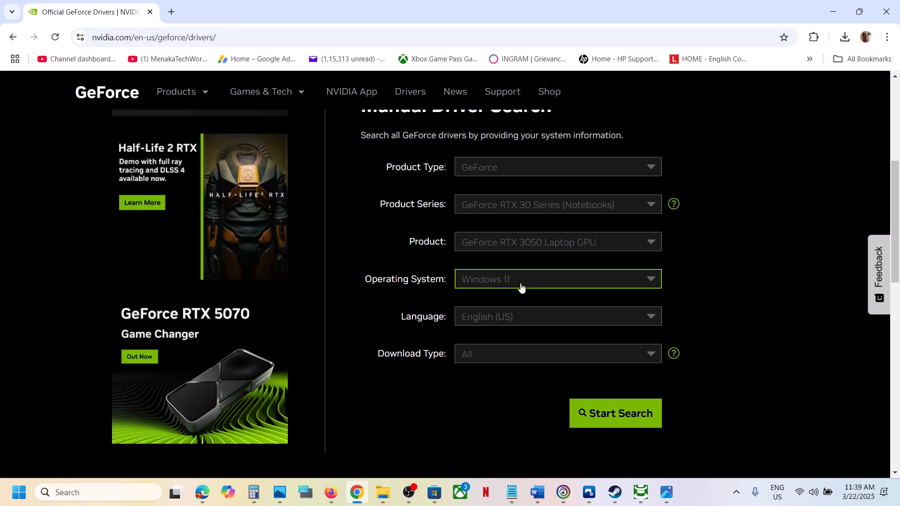
pyautogui.moveTo(510, 318)
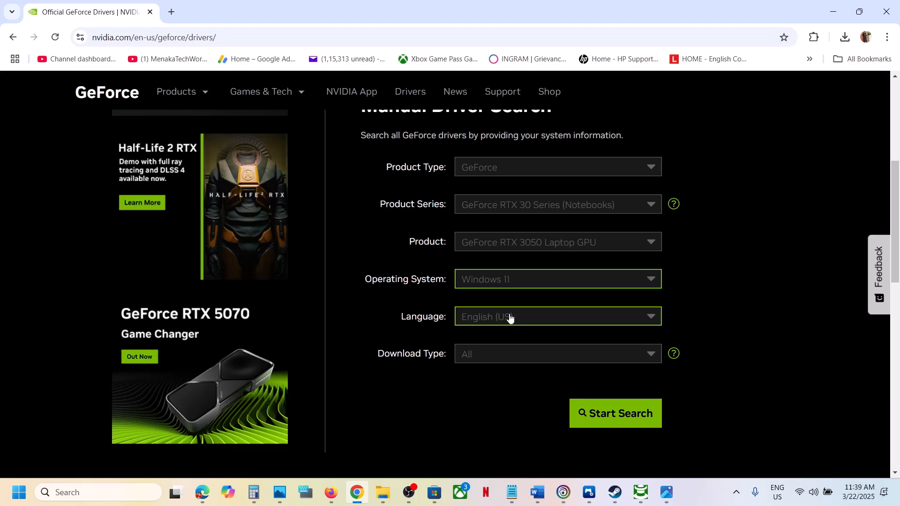
pyautogui.click(615, 413)
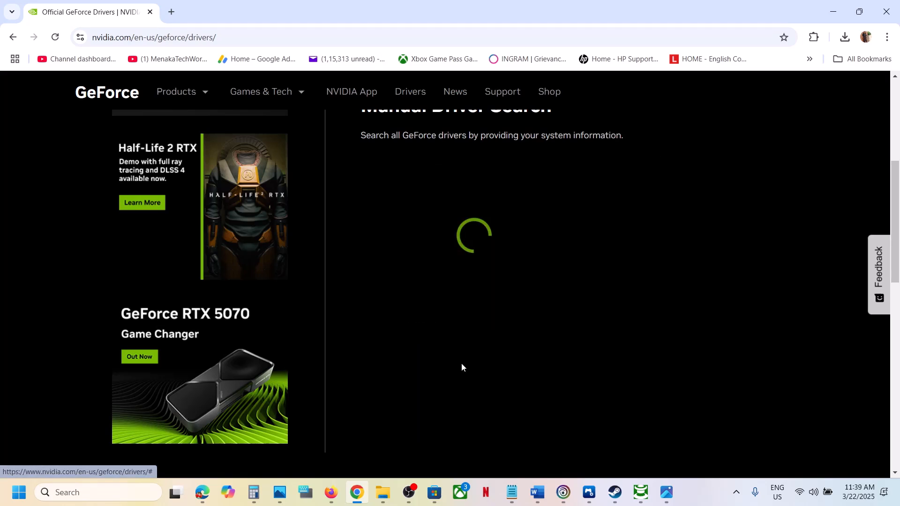
pyautogui.moveTo(357, 361)
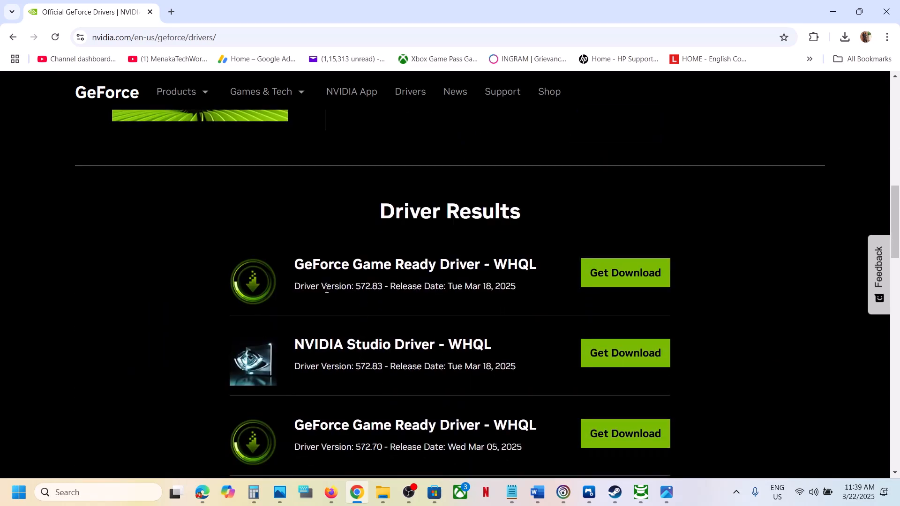
# Step: Highlight the top result's name and version, Game Ready Driver 572.83
pyautogui.moveTo(295, 264); pyautogui.dragTo(430, 264)
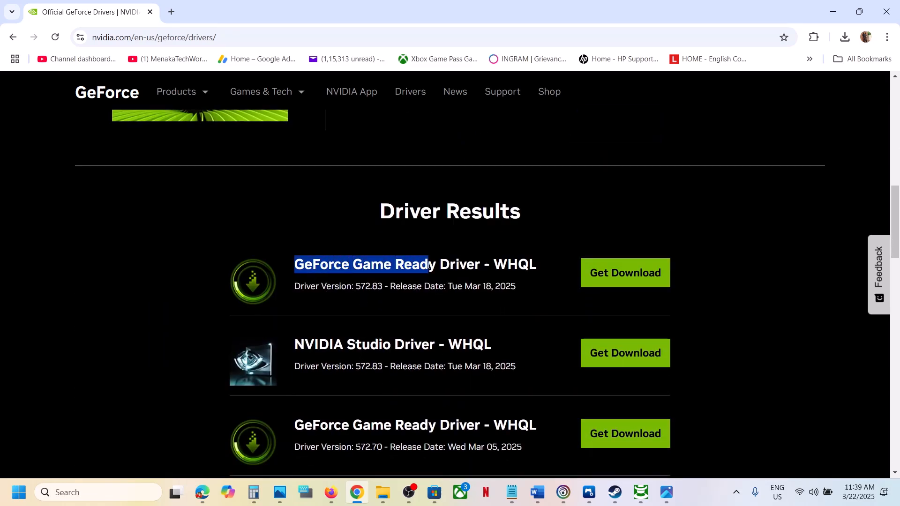
pyautogui.moveTo(428, 265); pyautogui.dragTo(388, 287)
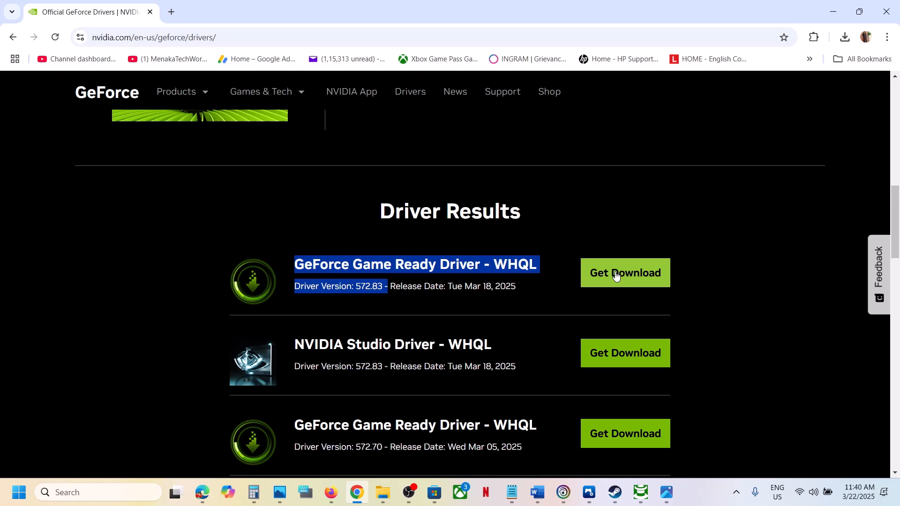
# Step: Download Game Ready Driver 572.83 and launch its installer from Chrome's downloads
pyautogui.click(624, 273)
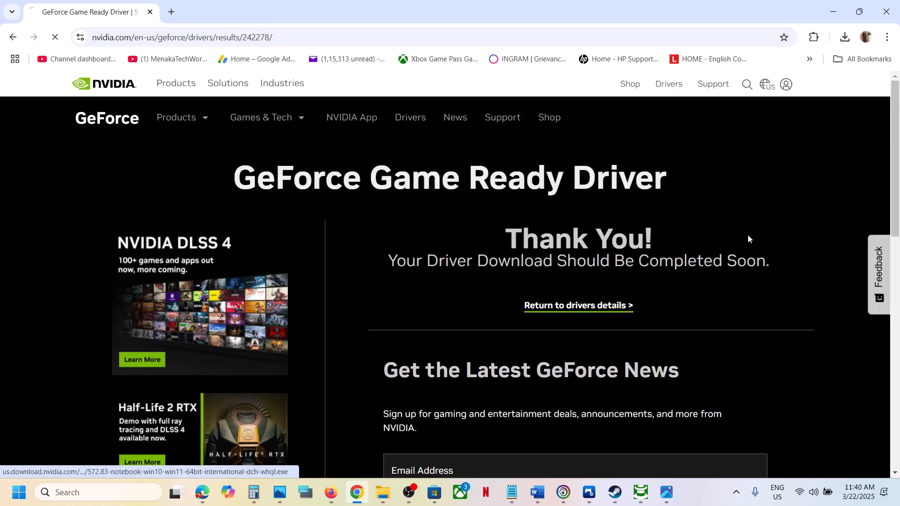
pyautogui.click(844, 37)
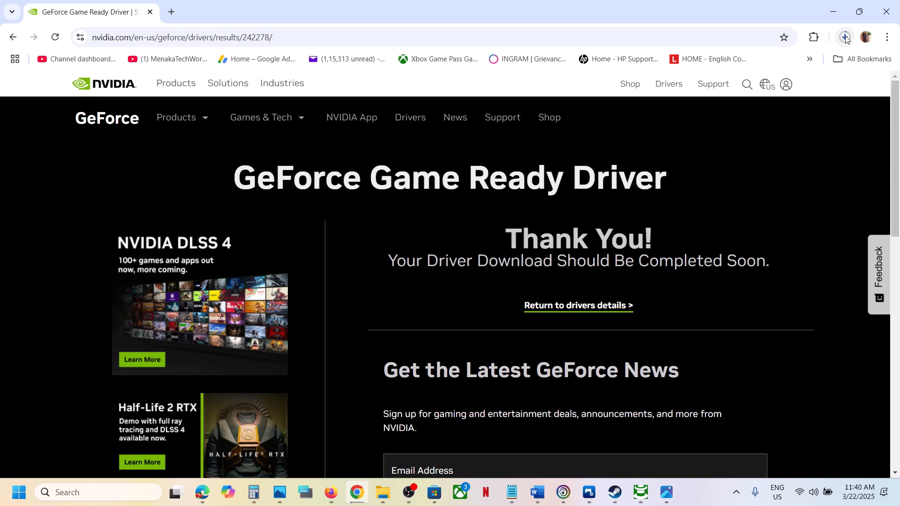
pyautogui.click(843, 36)
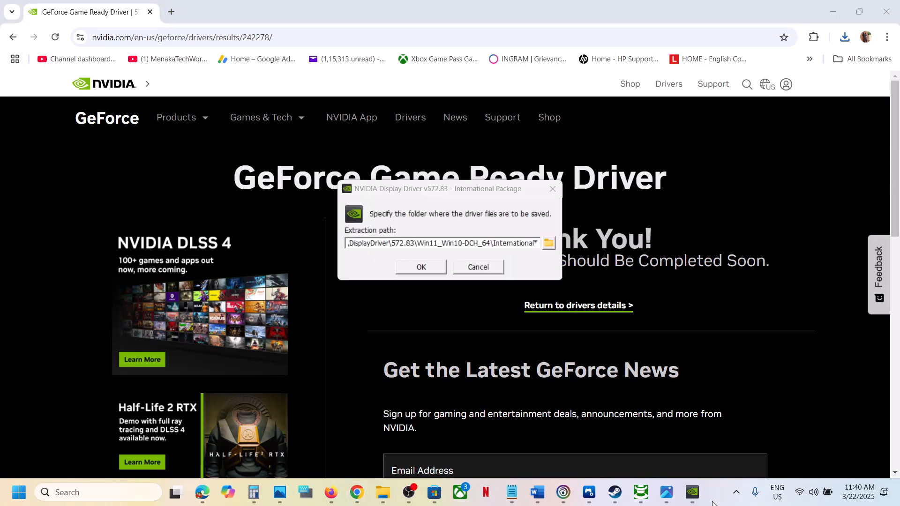
# Step: Accept the default extraction folder and license, choosing Custom (Advanced) installation
pyautogui.click(420, 267)
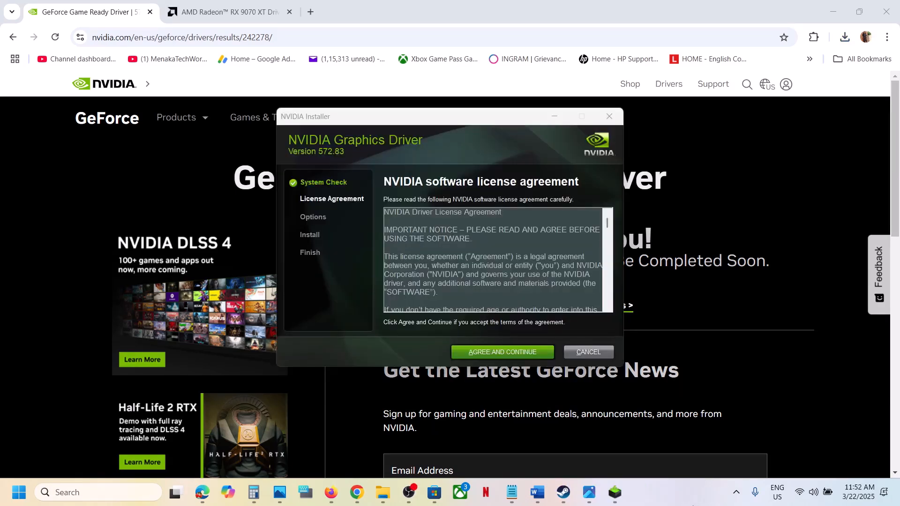
pyautogui.click(501, 351)
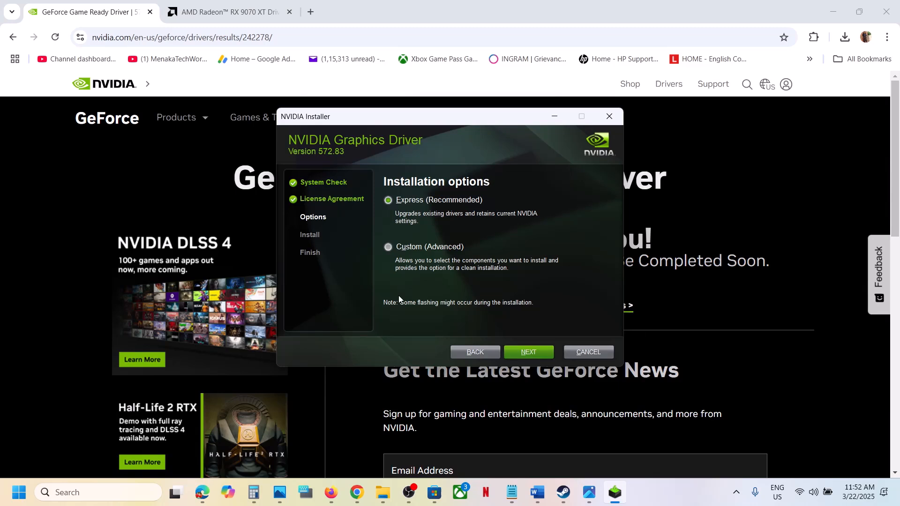
pyautogui.click(387, 246)
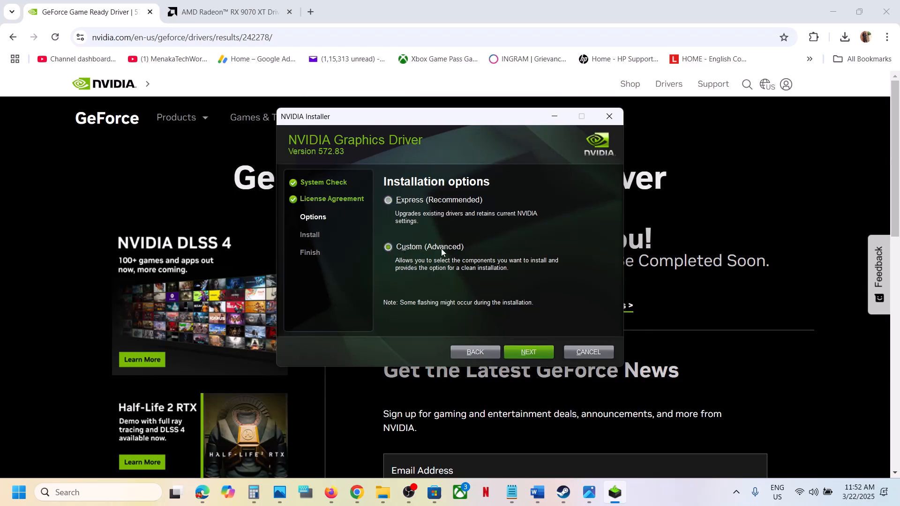
# Step: Enable 'Perform a clean installation' and start installing the driver
pyautogui.click(388, 246)
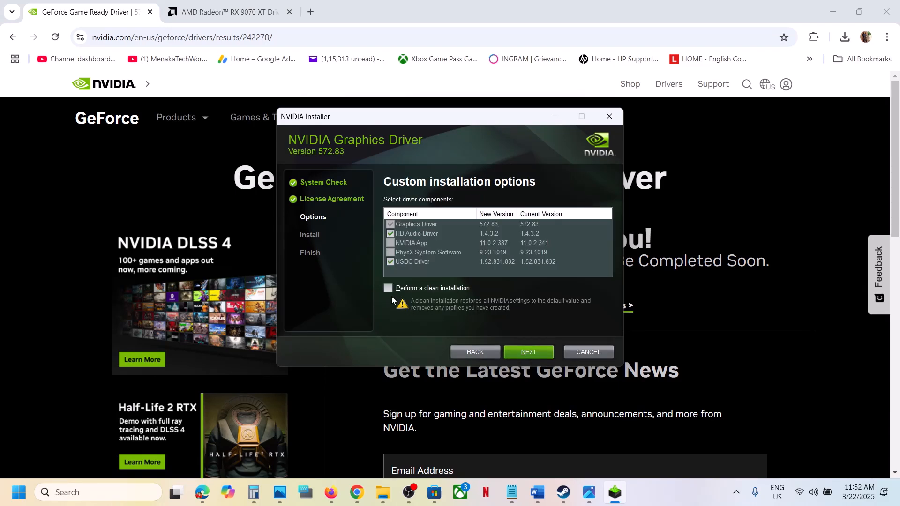
pyautogui.click(388, 288)
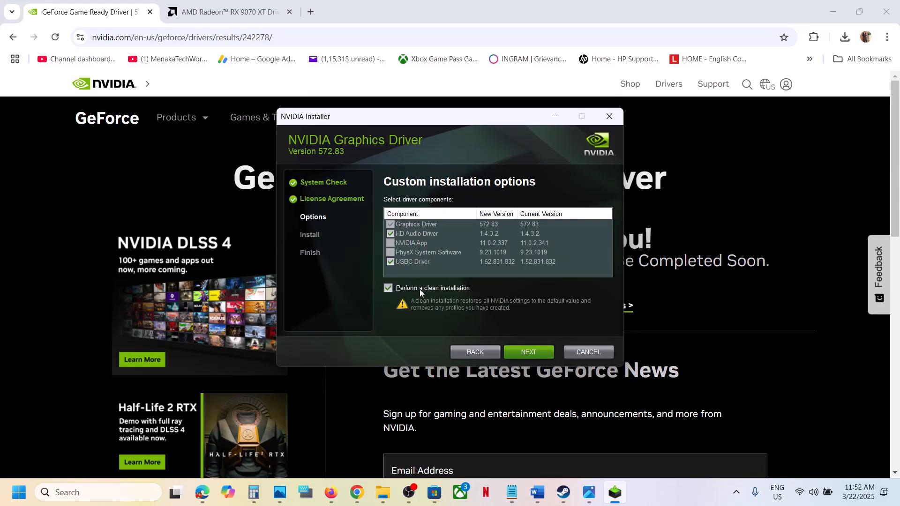
pyautogui.click(528, 351)
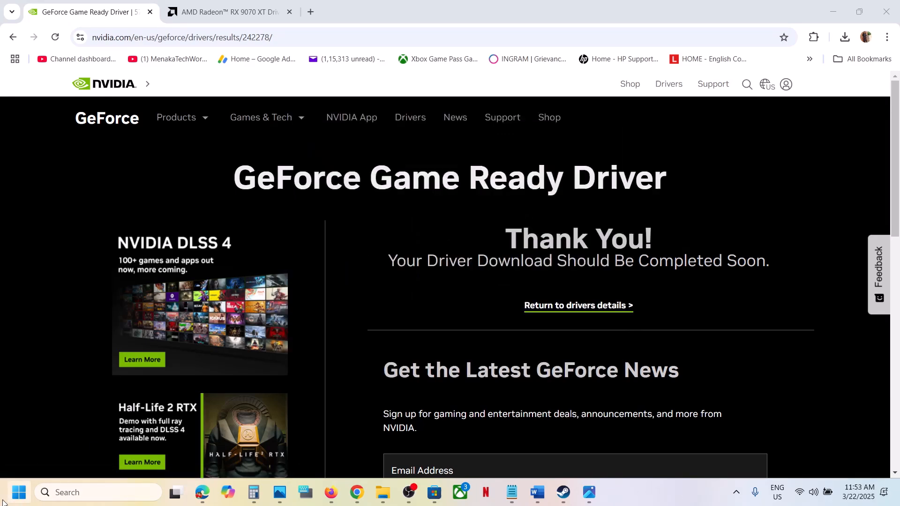
# Step: Restart the PC from the Start menu, then bring up the AMD driver support page
pyautogui.click(18, 492)
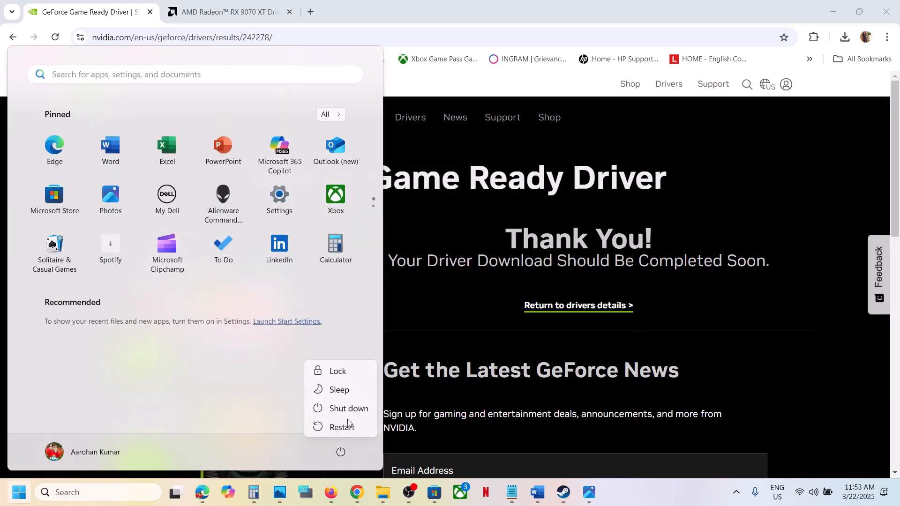
pyautogui.click(562, 497)
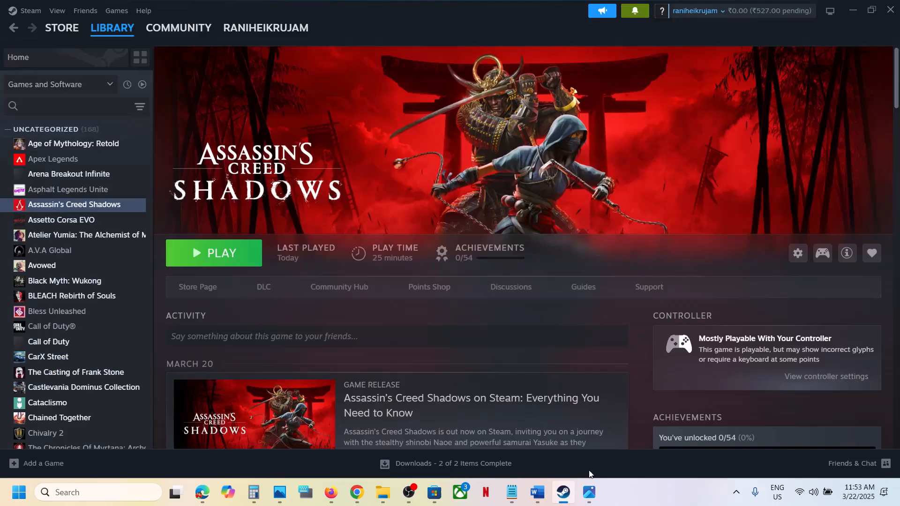
pyautogui.moveTo(548, 484)
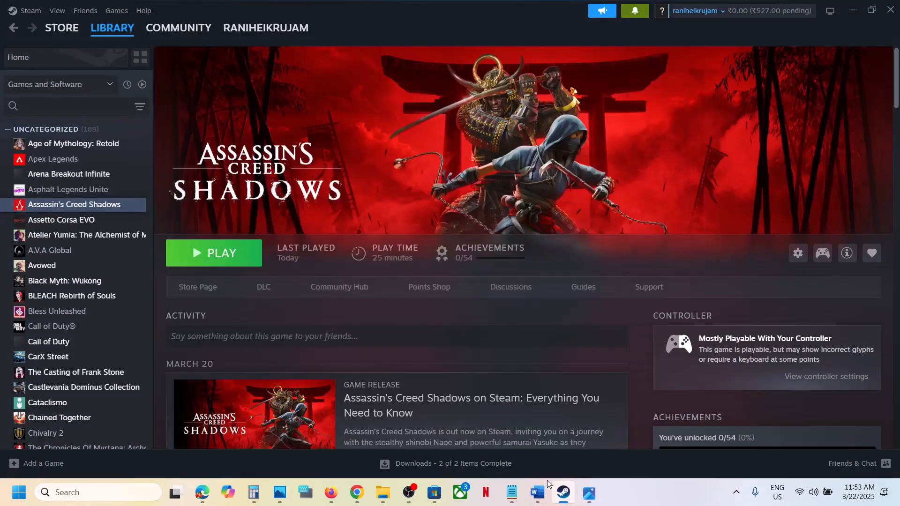
pyautogui.click(536, 492)
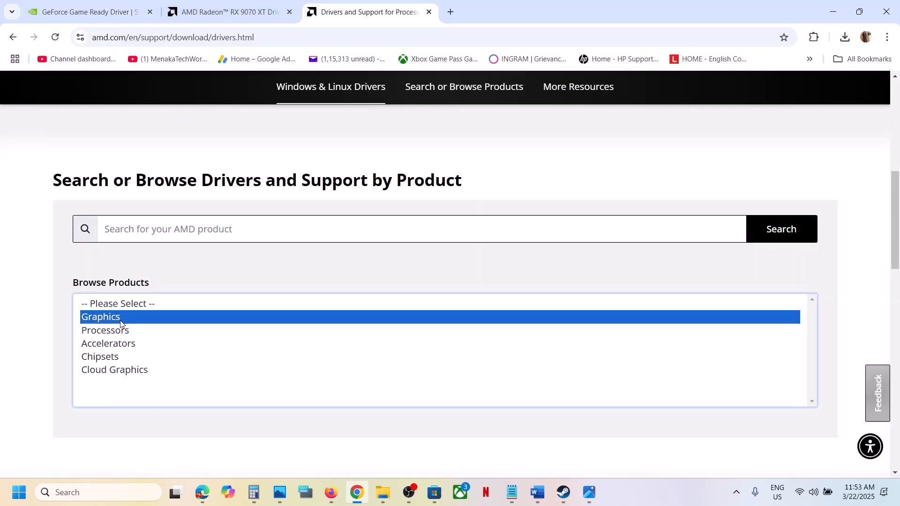
# Step: Submit Graphics > Radeon RX > RX 9000 Series > Radeon RX 9070 XT as the product
pyautogui.click(100, 316)
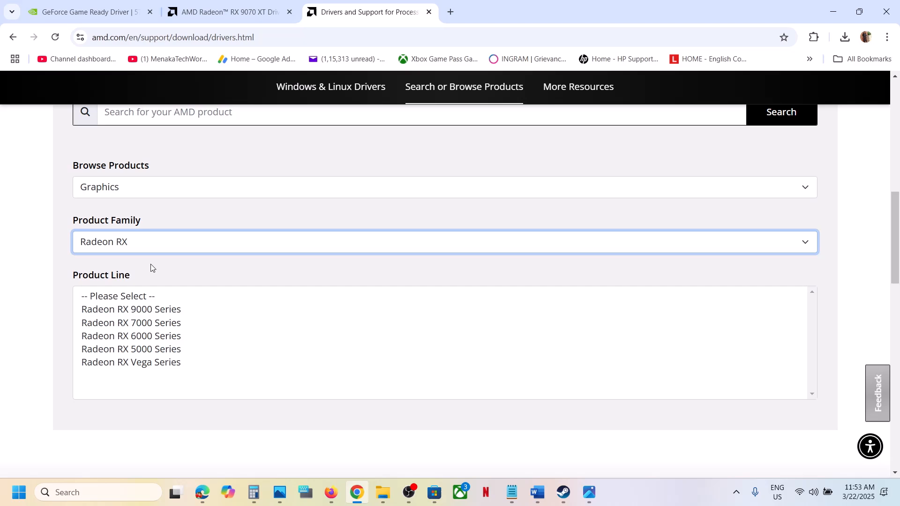
pyautogui.click(131, 308)
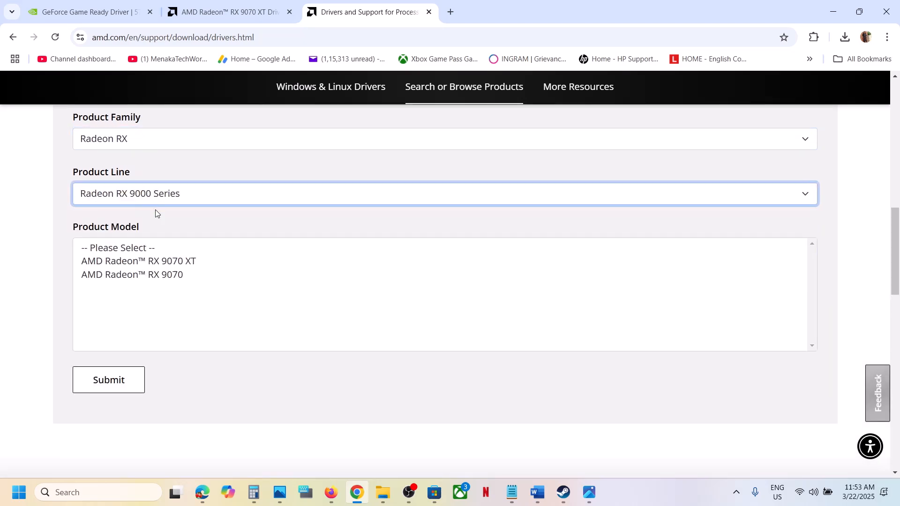
pyautogui.click(138, 260)
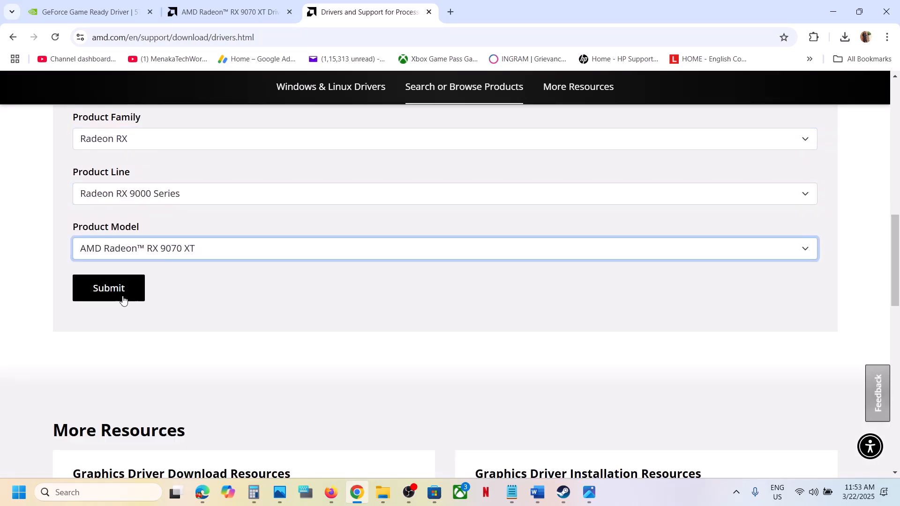
pyautogui.click(109, 288)
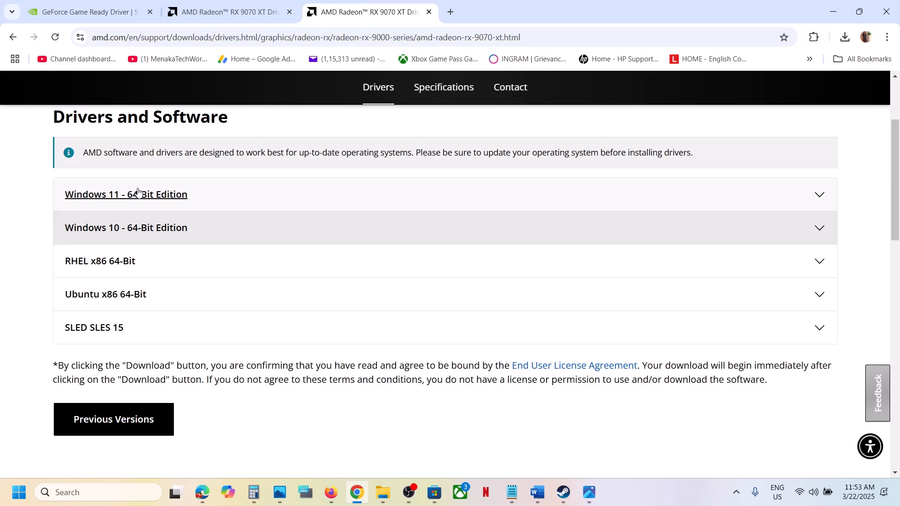
# Step: Expand Windows 11 64-Bit drivers and highlight Adrenalin version 25.3.2
pyautogui.click(125, 194)
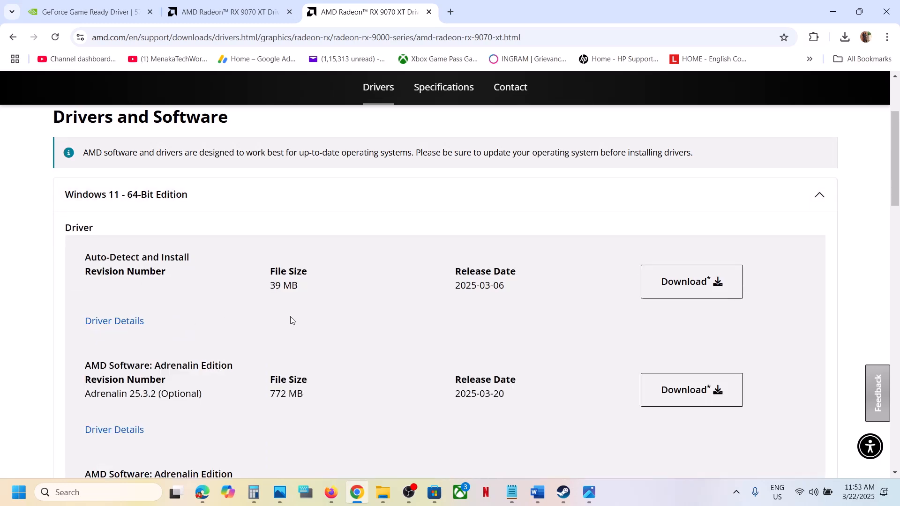
pyautogui.doubleClick(142, 394)
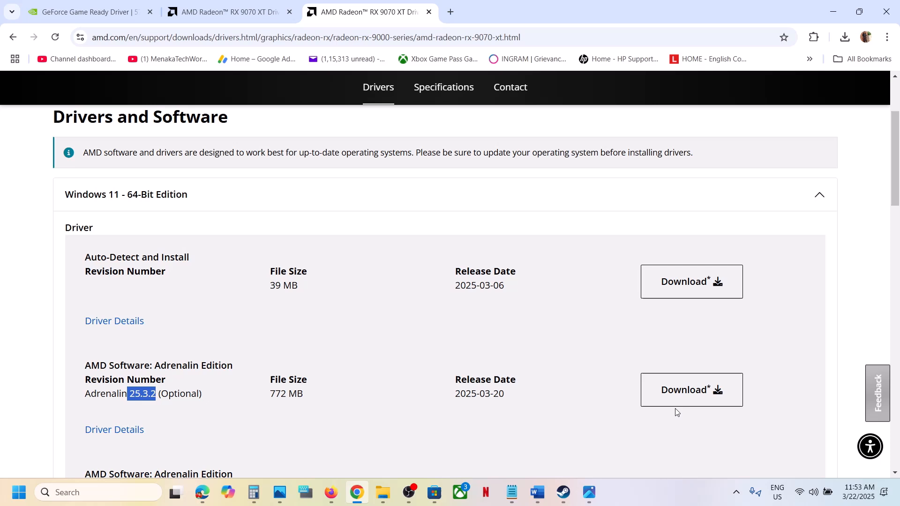
pyautogui.moveTo(371, 323)
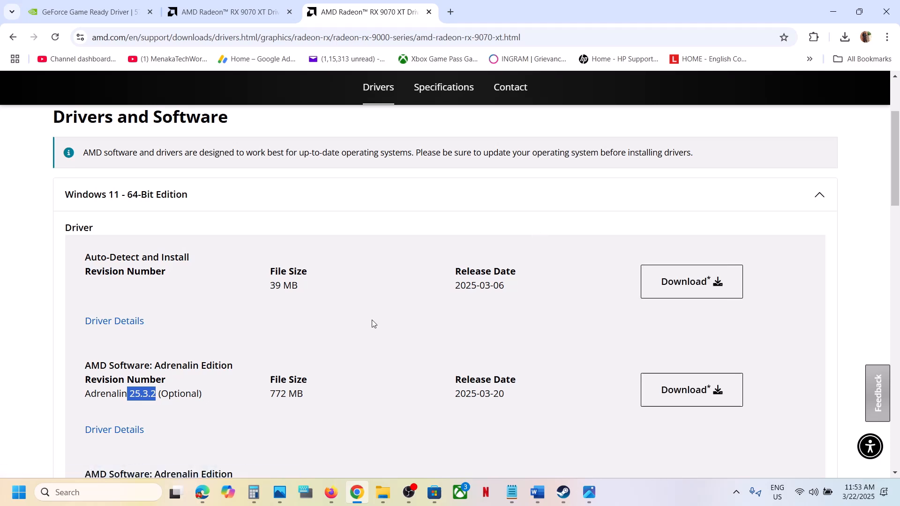
# Step: Restart the computer via Start menu Power > Restart
pyautogui.click(18, 492)
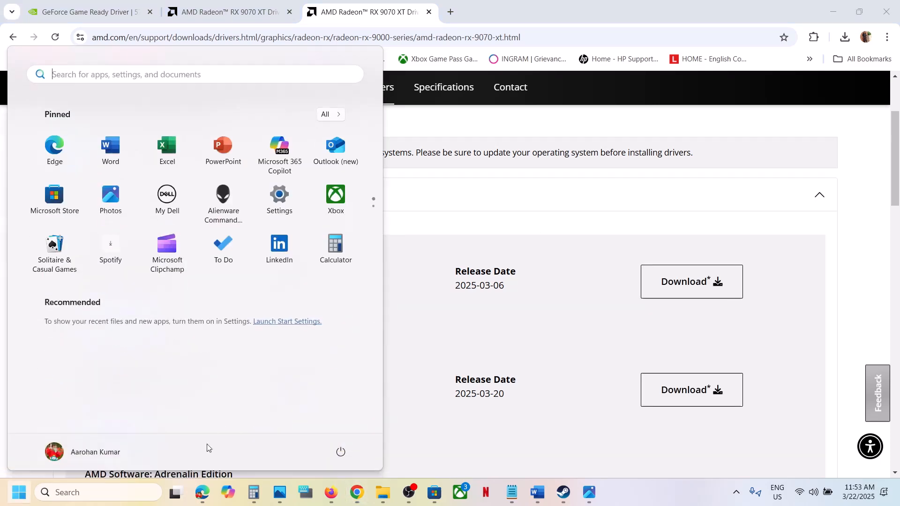
pyautogui.click(340, 452)
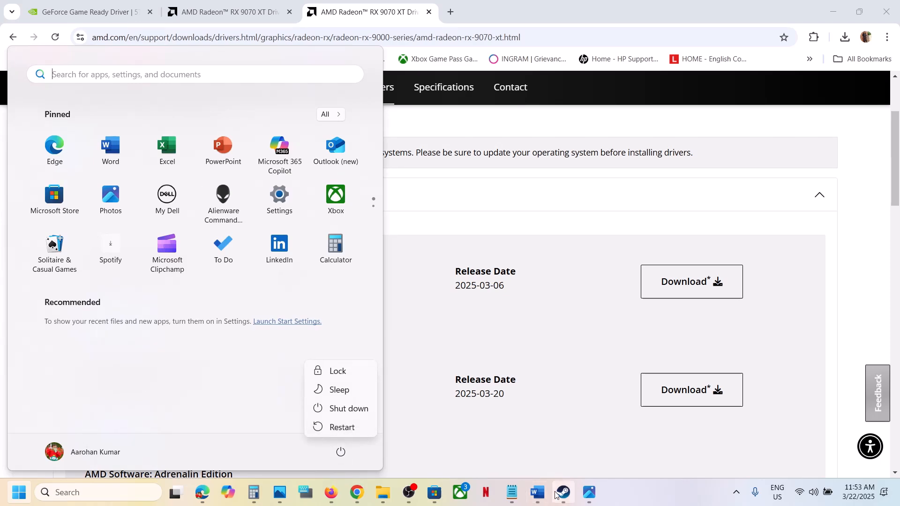
pyautogui.click(589, 492)
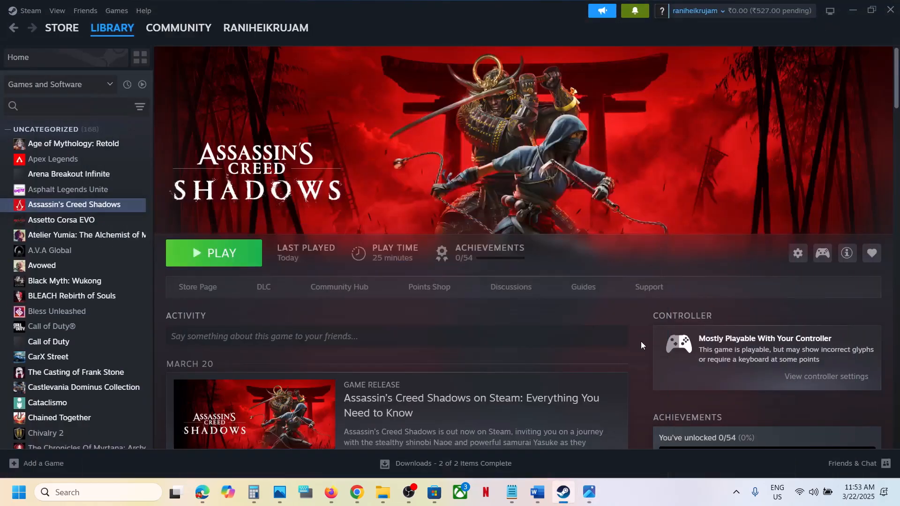
pyautogui.moveTo(641, 494)
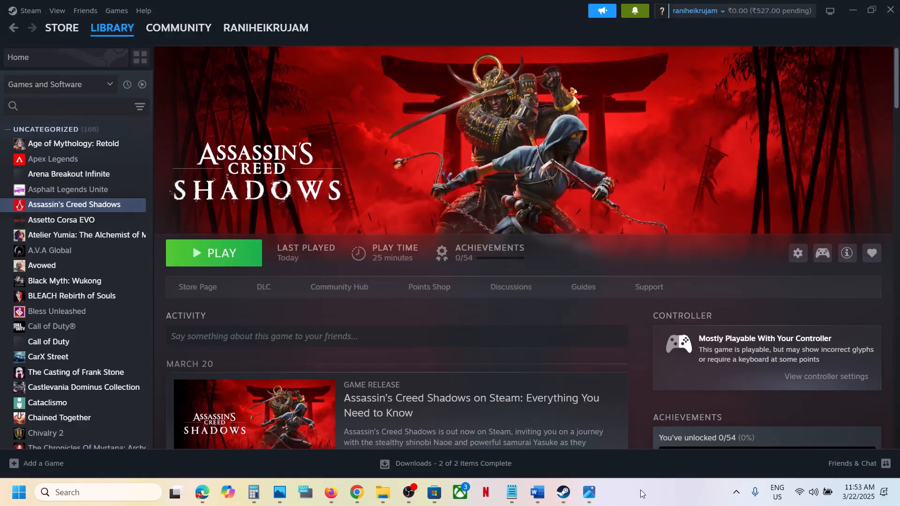